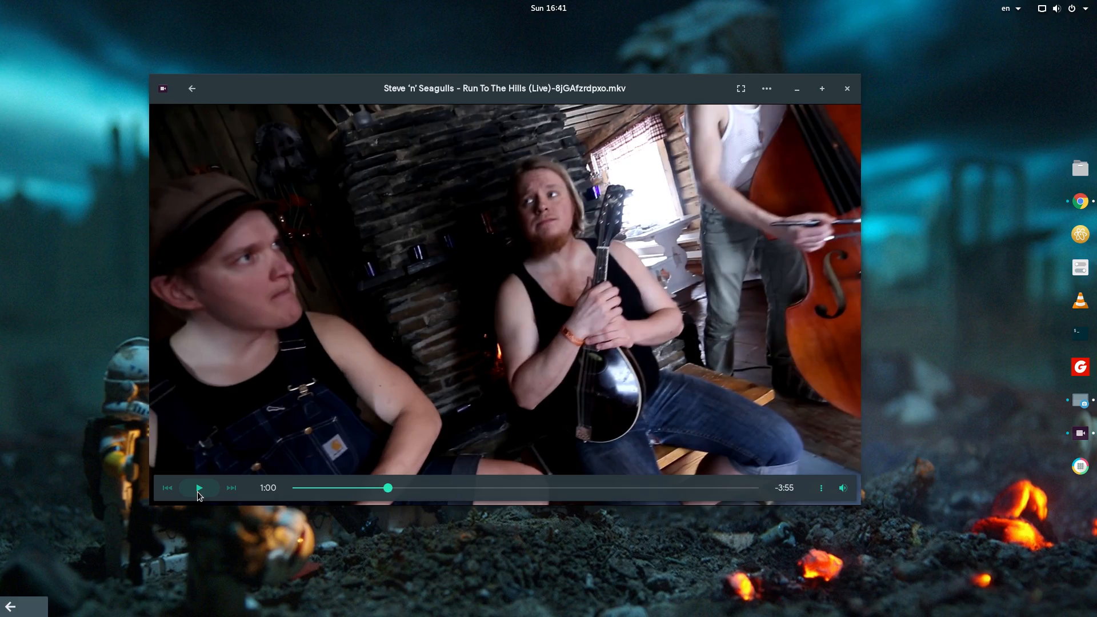
- Resume the Steve 'n' Seagulls live video, then bring up the desktop overview
{"action": "left_click", "coordinate": [200, 488]}
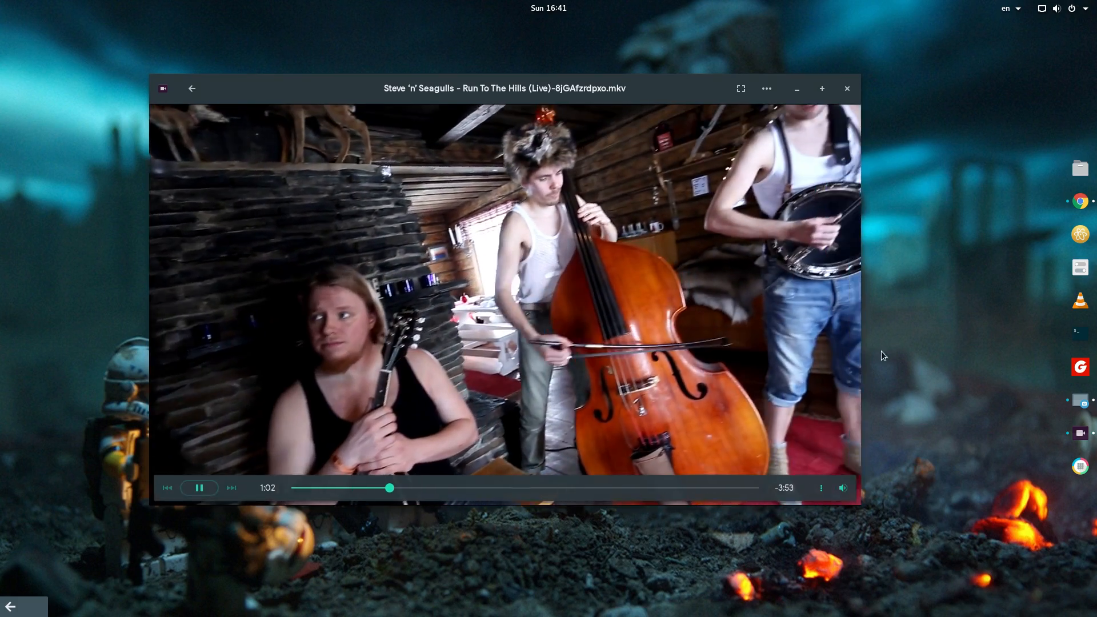
{"action": "key", "text": "Super"}
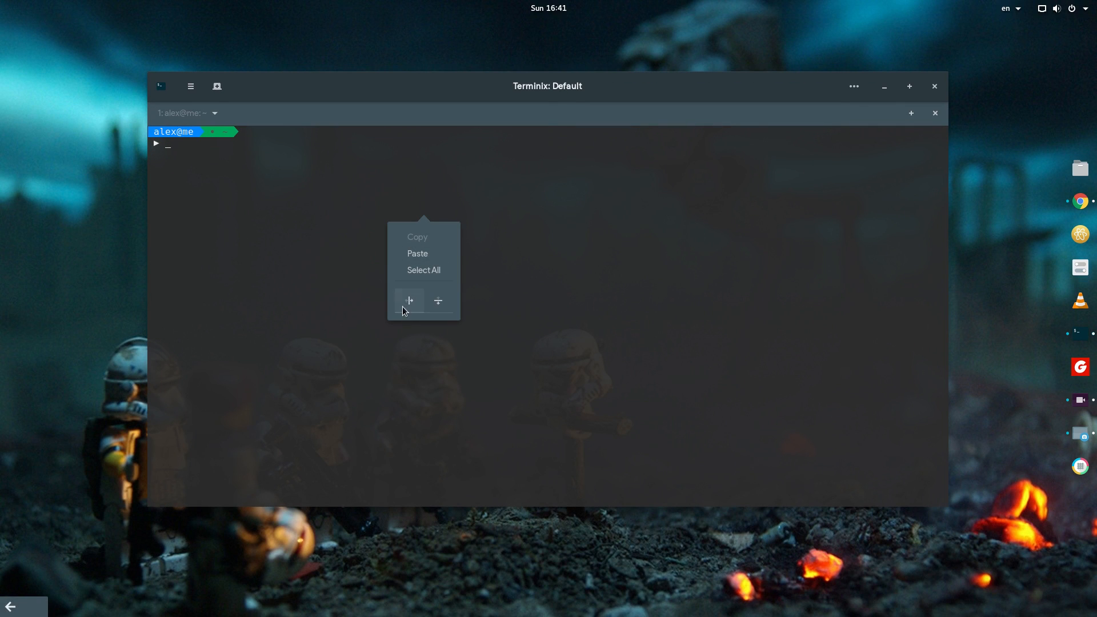
- Split the terminal side by side, split the right pane top/bottom, and start a second session
{"action": "left_click", "coordinate": [409, 300]}
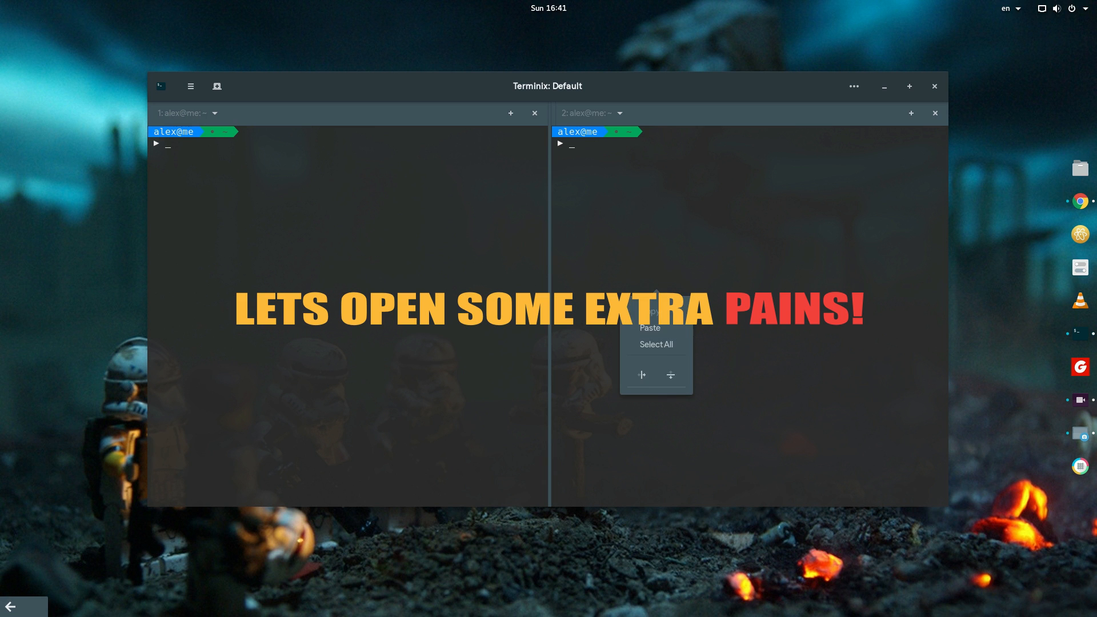
{"action": "left_click", "coordinate": [669, 374]}
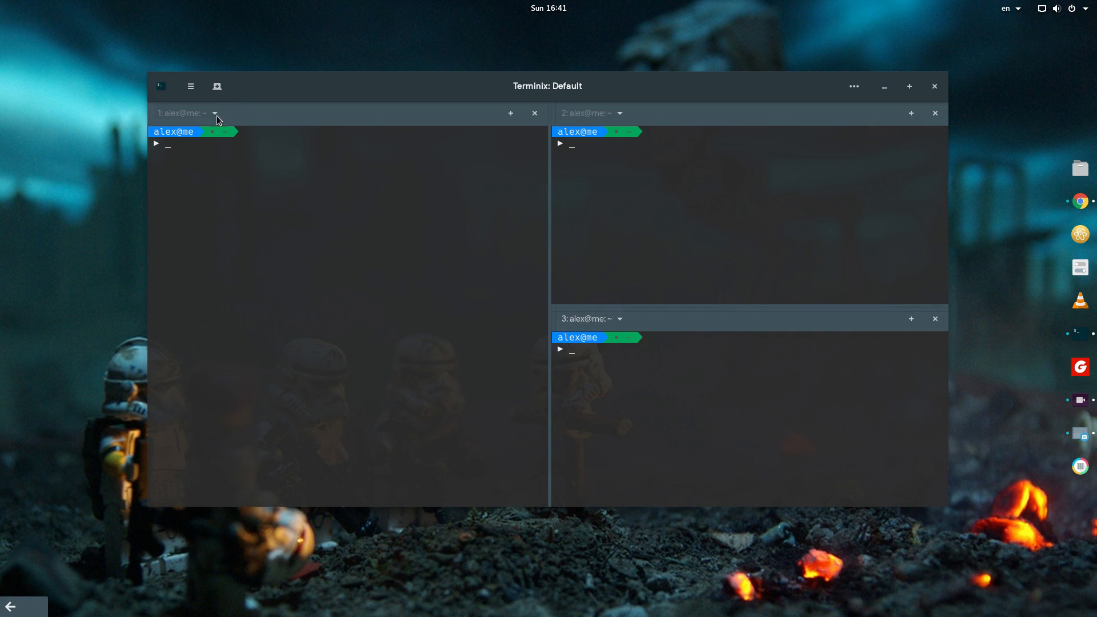
{"action": "left_click", "coordinate": [190, 85]}
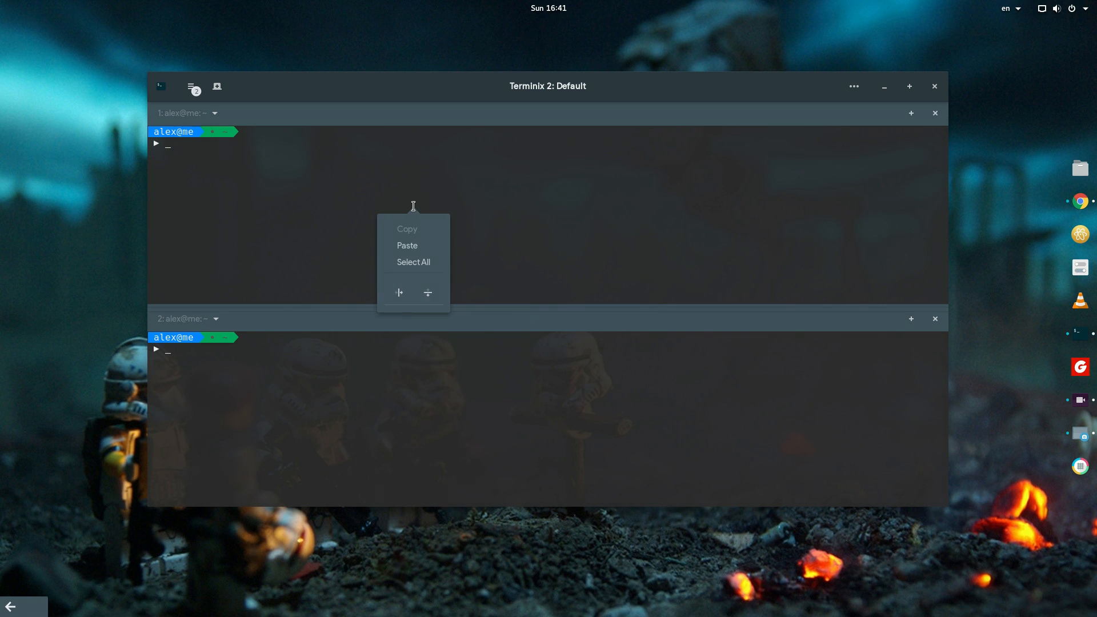
- Add a third stacked pane to session 2, then switch back to session 1
{"action": "left_click", "coordinate": [398, 293]}
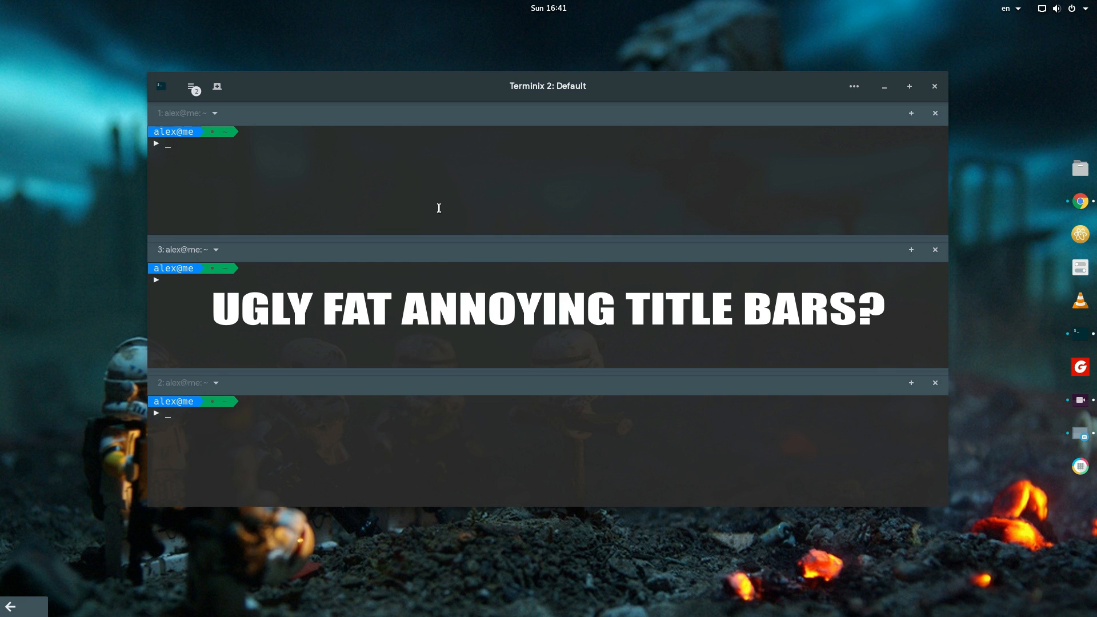
{"action": "left_click", "coordinate": [189, 86]}
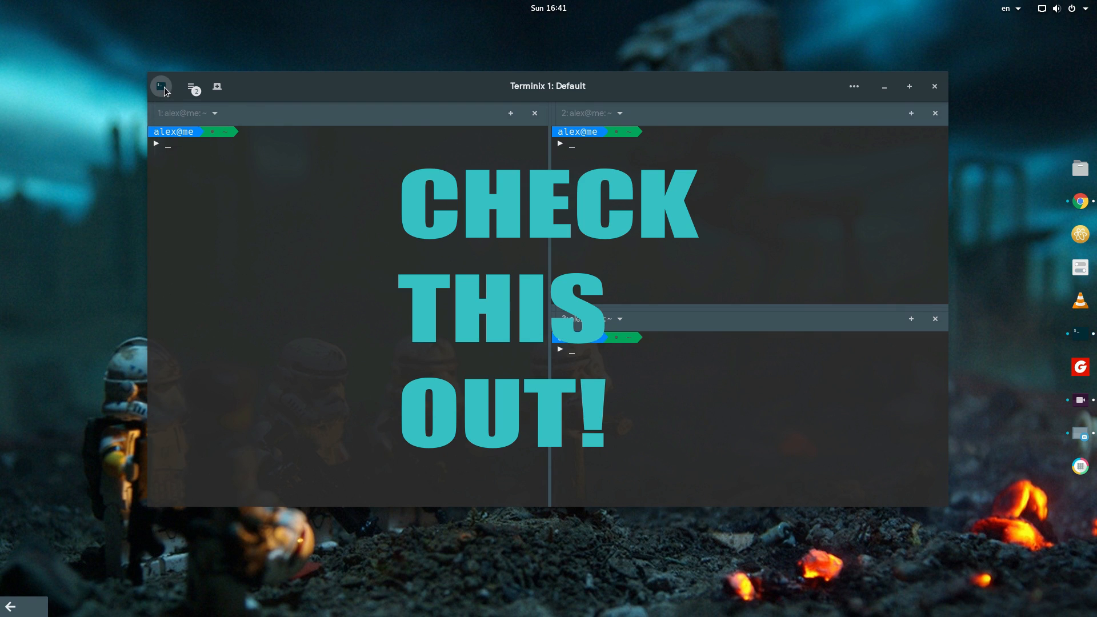
- In Preferences, set the Terminal title style to None so pane title bars are hidden
{"action": "left_click", "coordinate": [161, 86]}
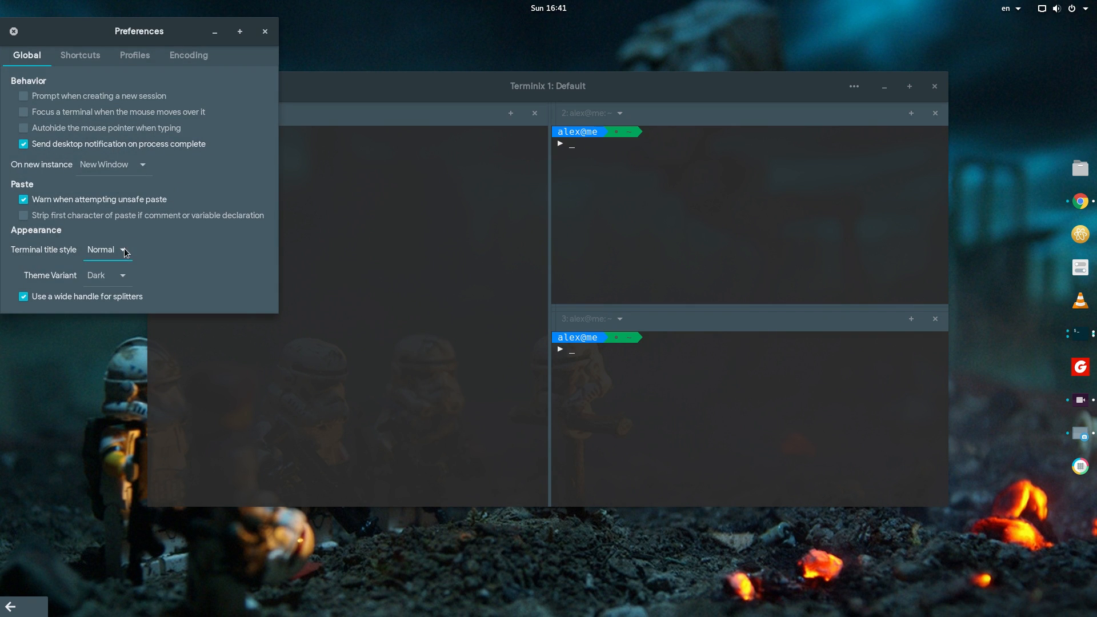
{"action": "left_click", "coordinate": [108, 250]}
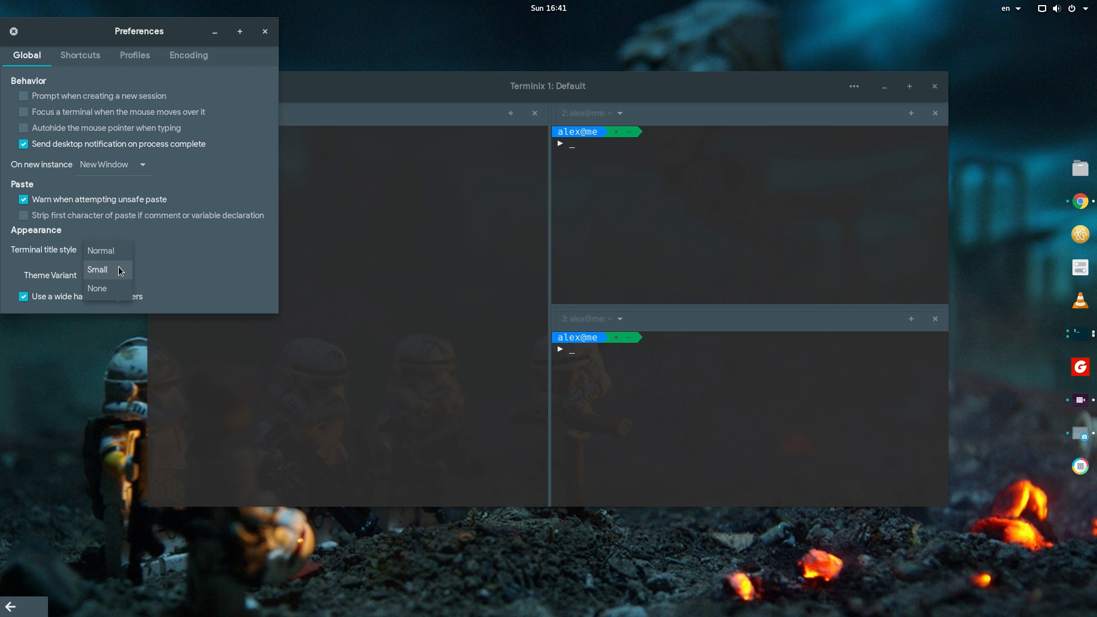
{"action": "left_click", "coordinate": [97, 270]}
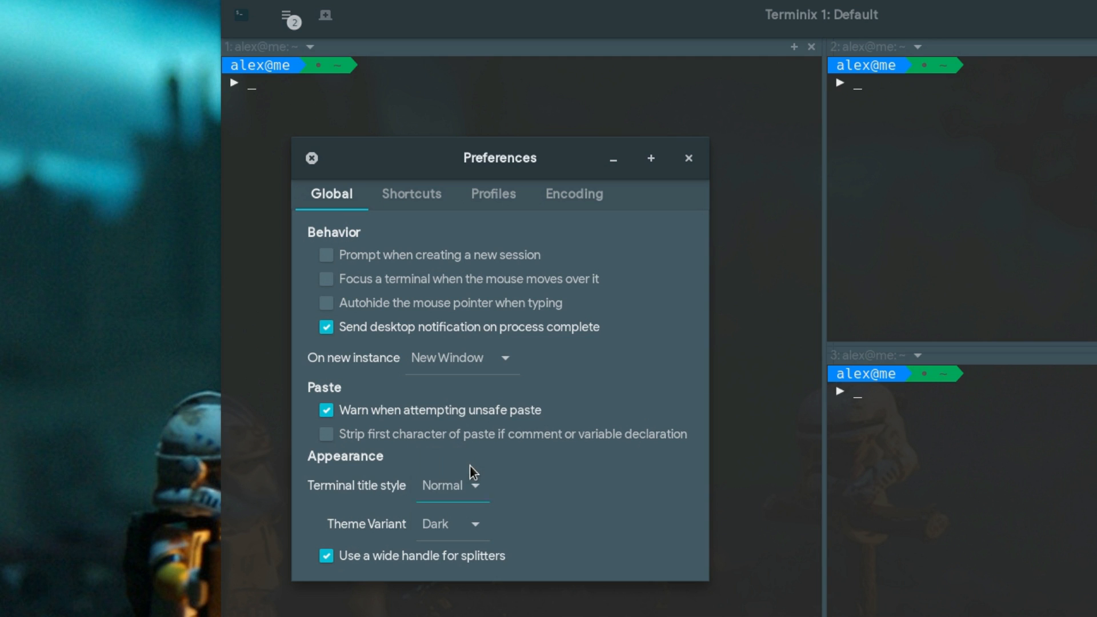
{"action": "left_click", "coordinate": [453, 484]}
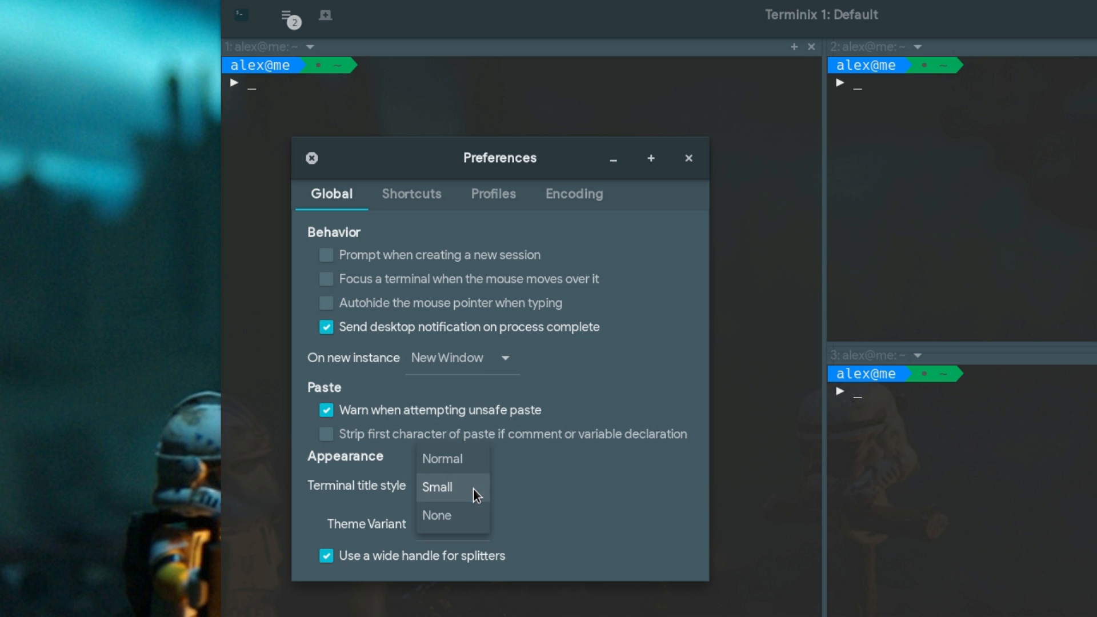
{"action": "left_click", "coordinate": [435, 515]}
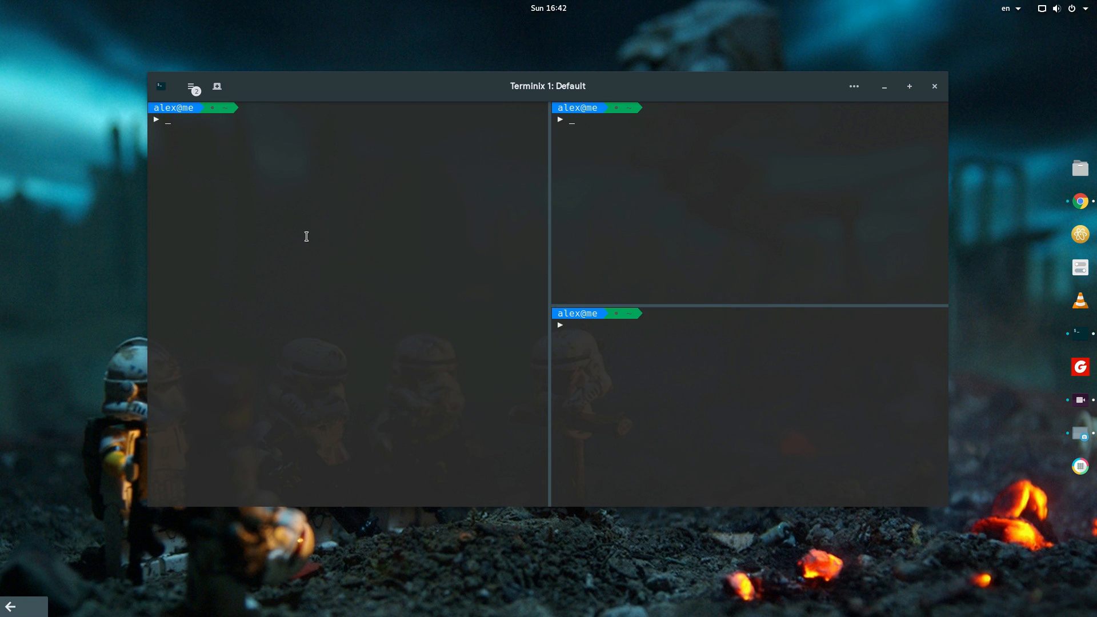
- Switch to session 2 and open a find bar in its middle pane
{"action": "right_click", "coordinate": [306, 237]}
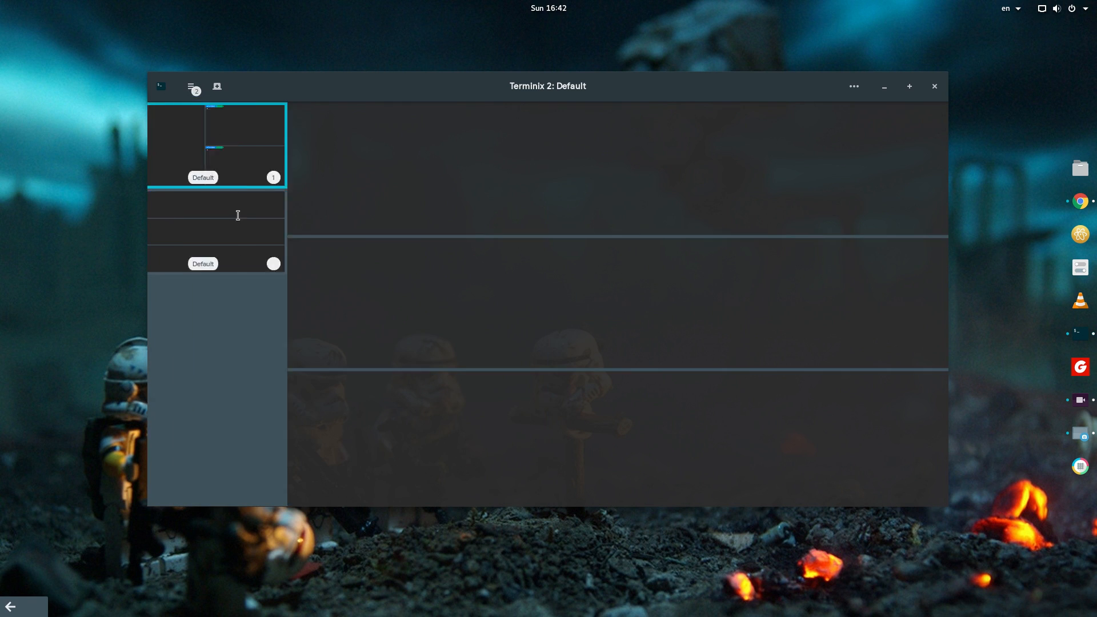
{"action": "right_click", "coordinate": [362, 194]}
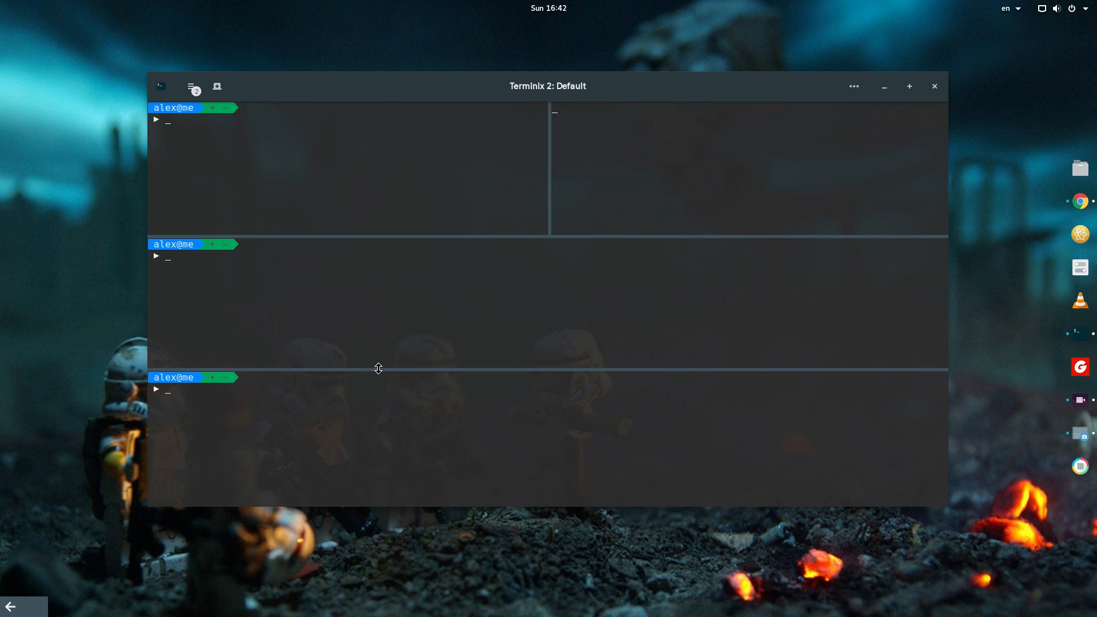
{"action": "right_click", "coordinate": [578, 298]}
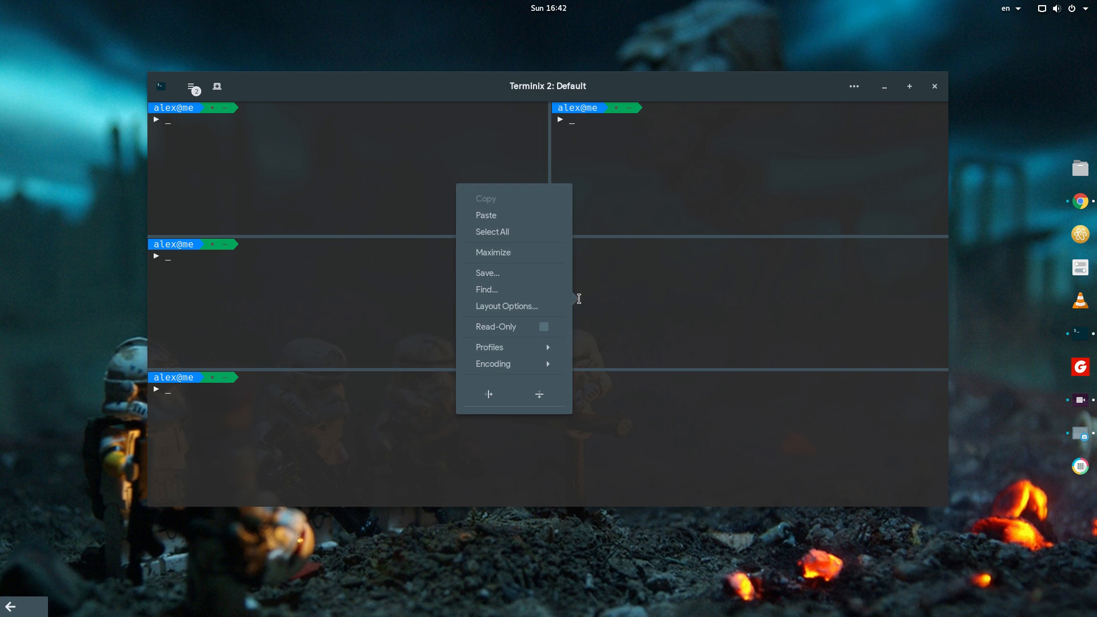
{"action": "left_click", "coordinate": [487, 289]}
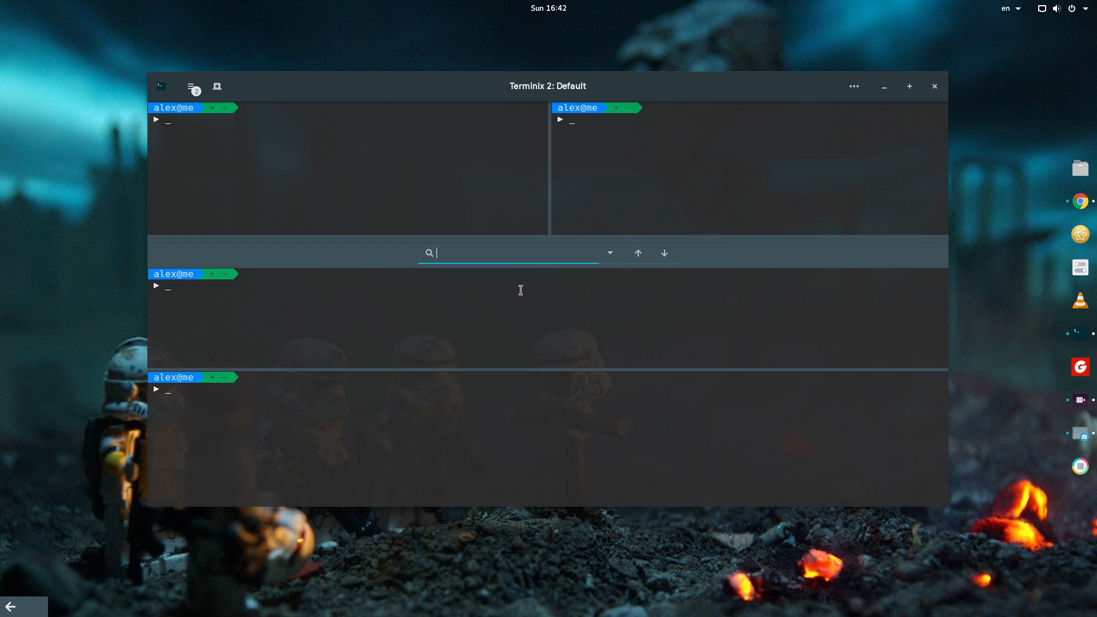